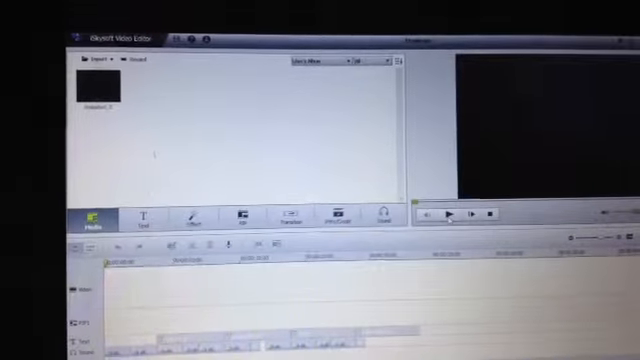
# Show the Text template gallery with speech and thought bubble titles
pyautogui.click(144, 220)
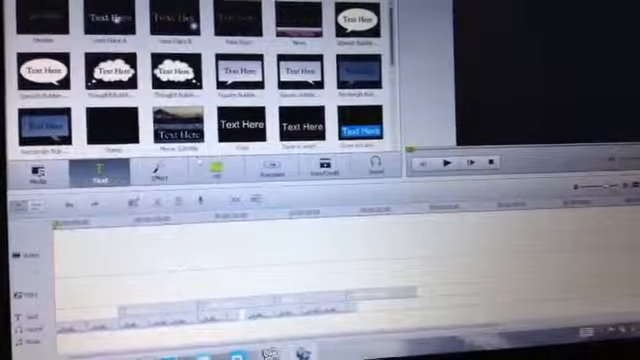